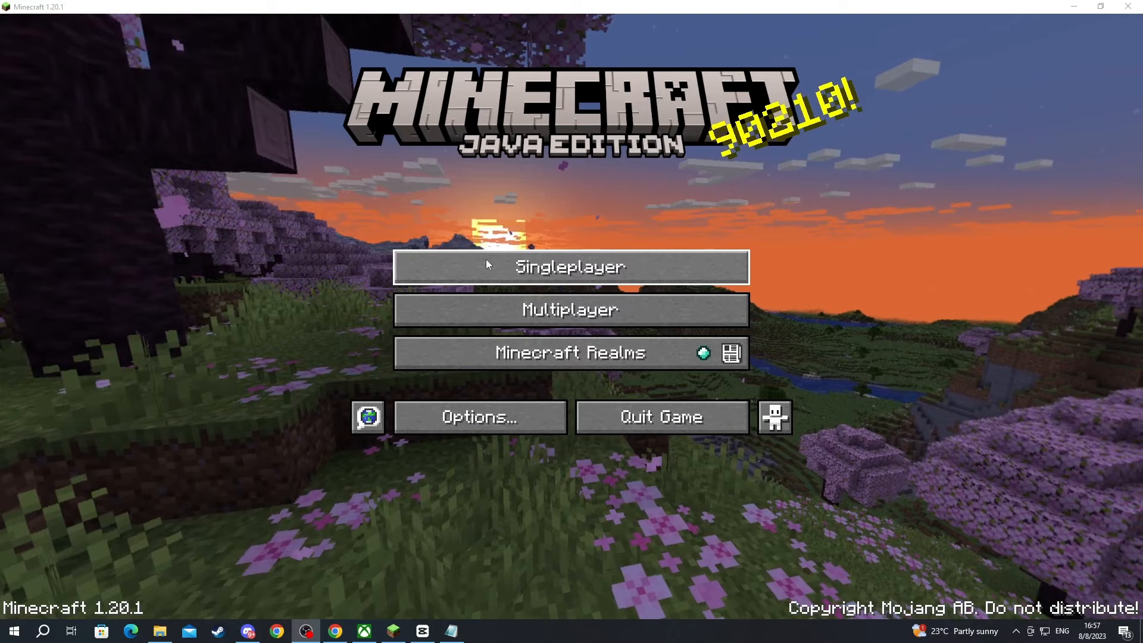
Step: From Singleplayer, select the Minecraft World No Cheats world and begin creating a new world
left_click(571, 268)
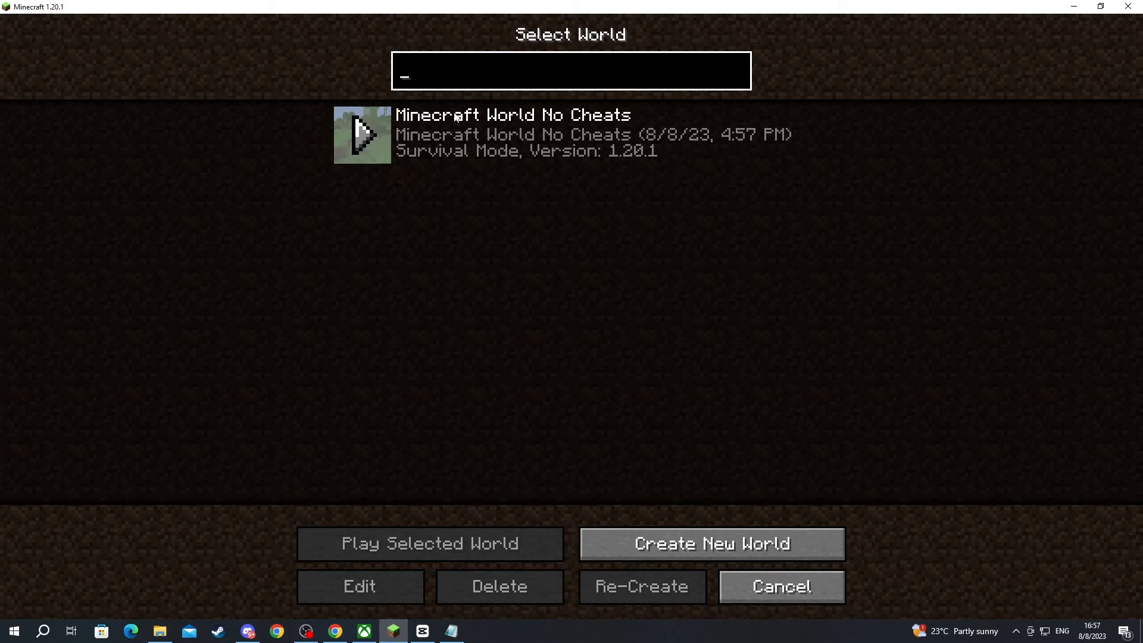
left_click(510, 133)
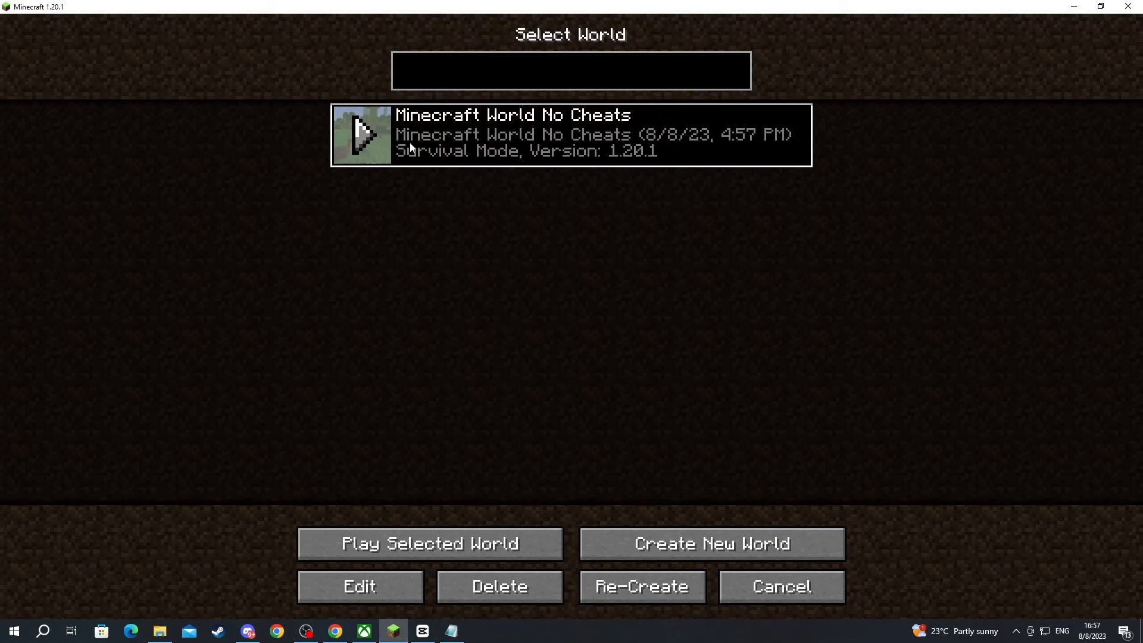
left_click(716, 544)
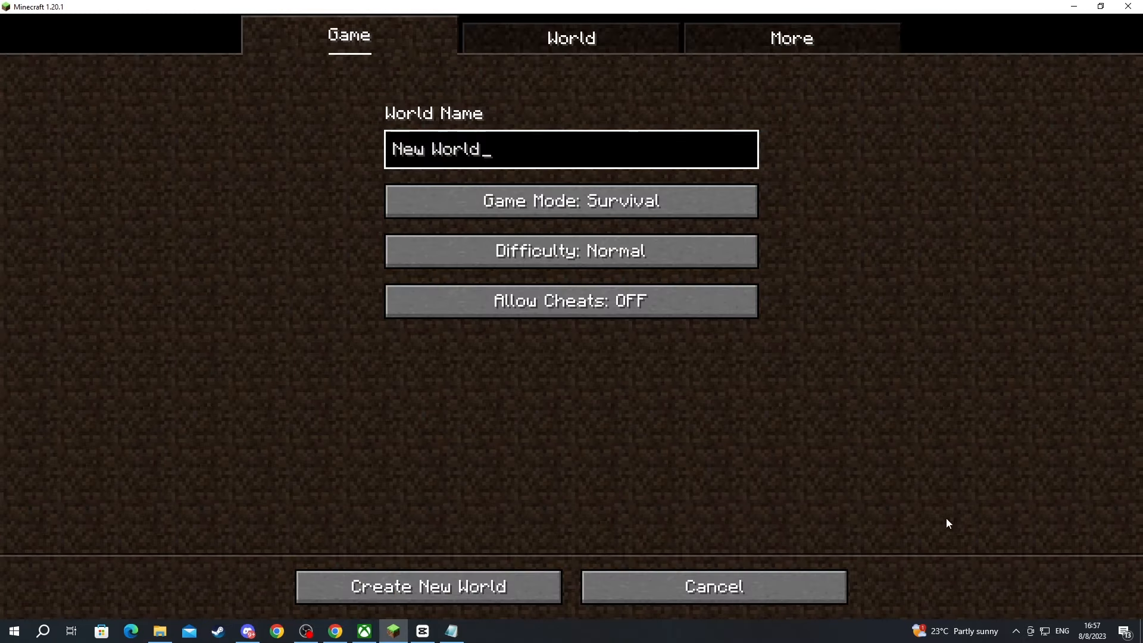
Step: Generate the new world, pause it, and open it to LAN
left_click(428, 586)
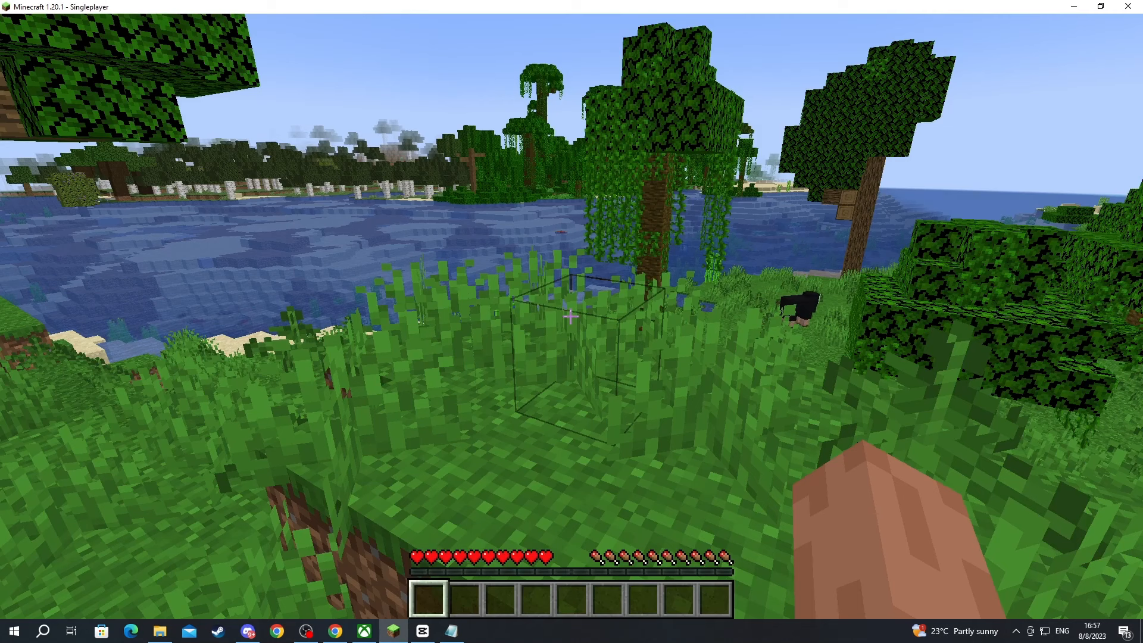
key("Escape")
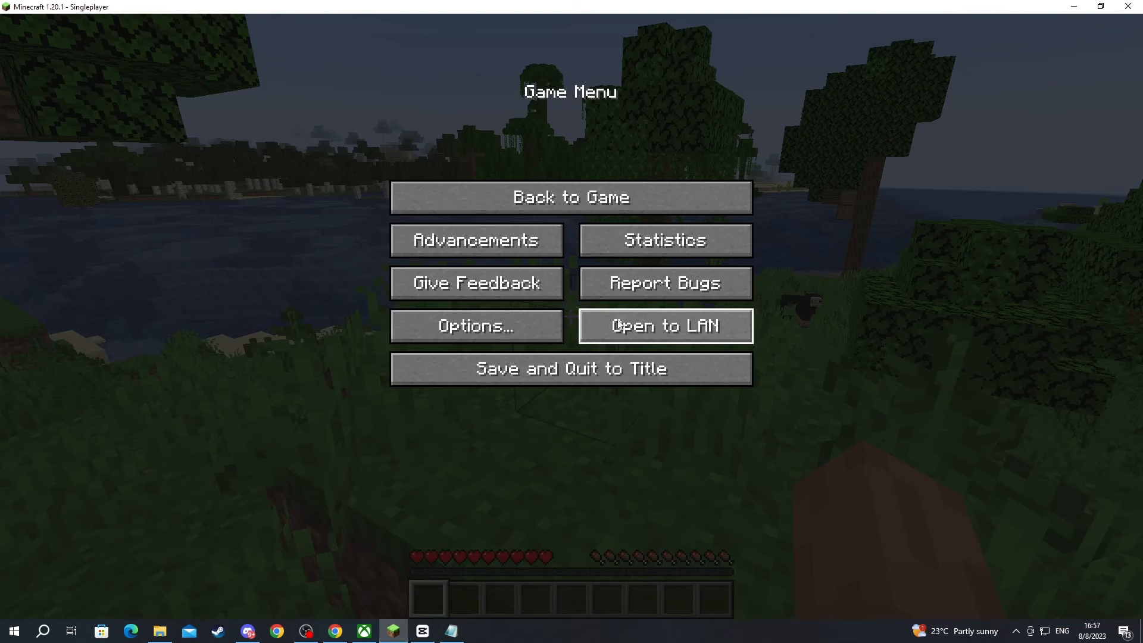
left_click(665, 326)
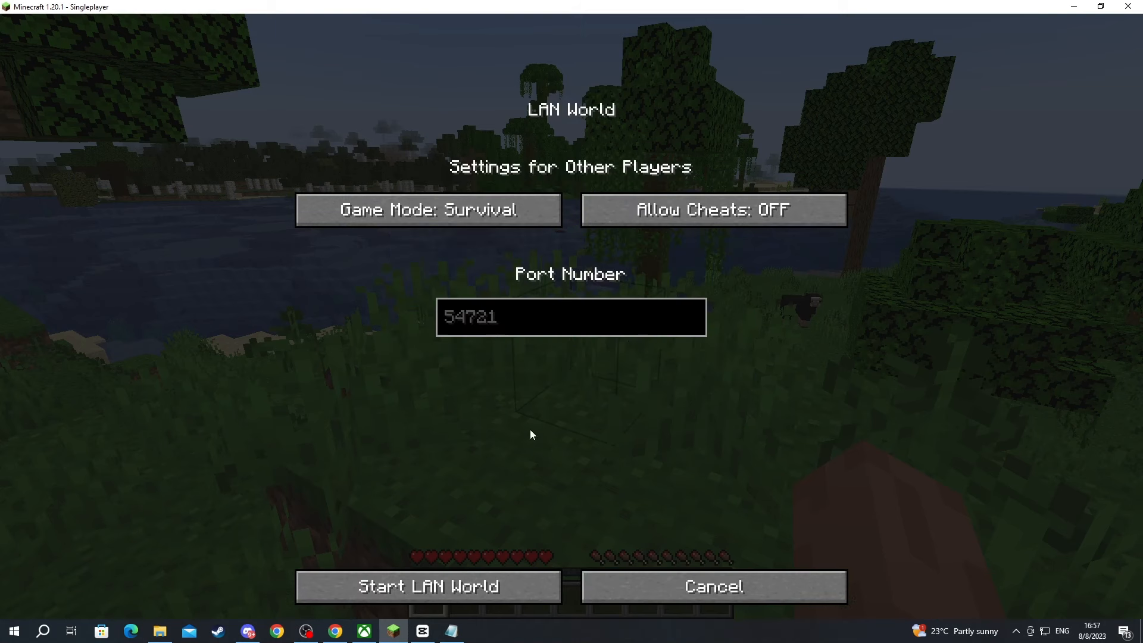
mouse_move(413, 597)
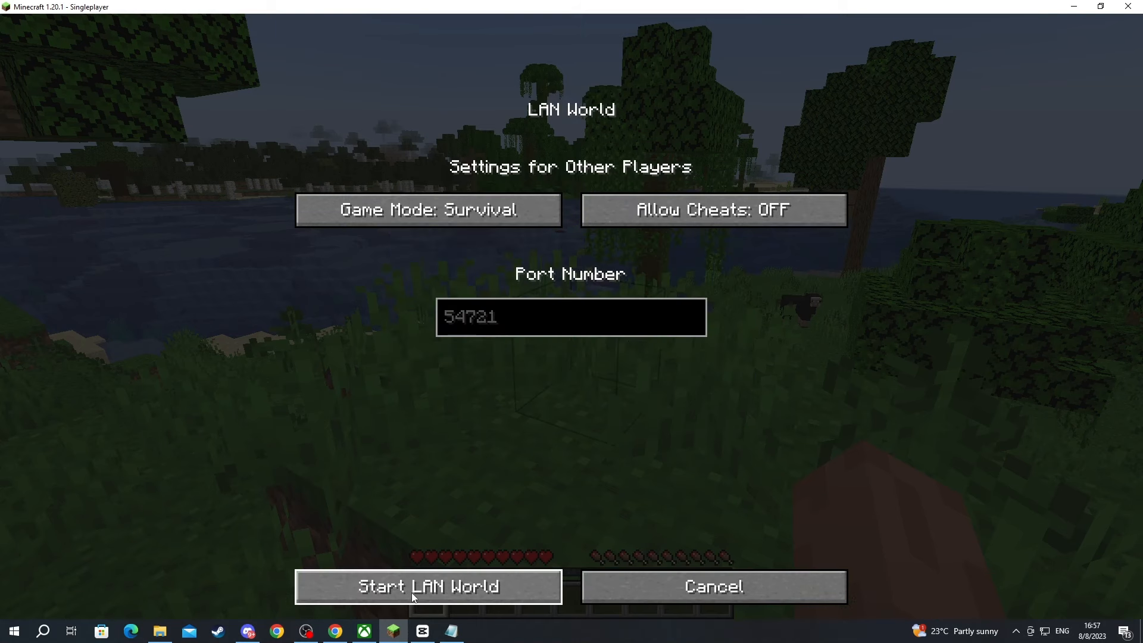
left_click(426, 587)
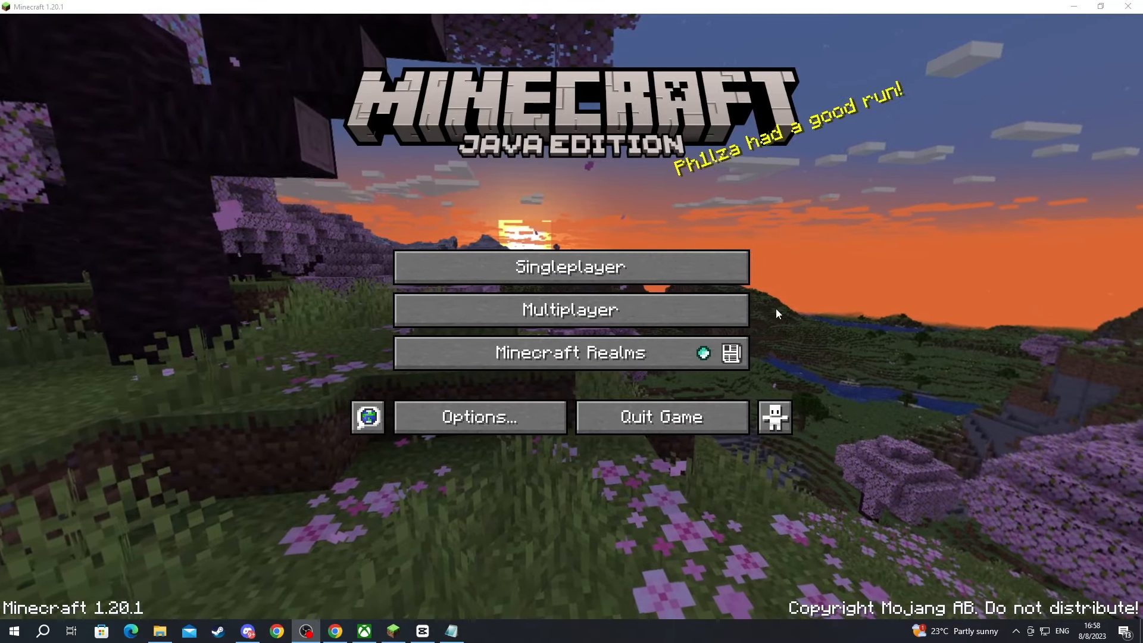
Step: Quit Minecraft from the title screen
left_click(570, 310)
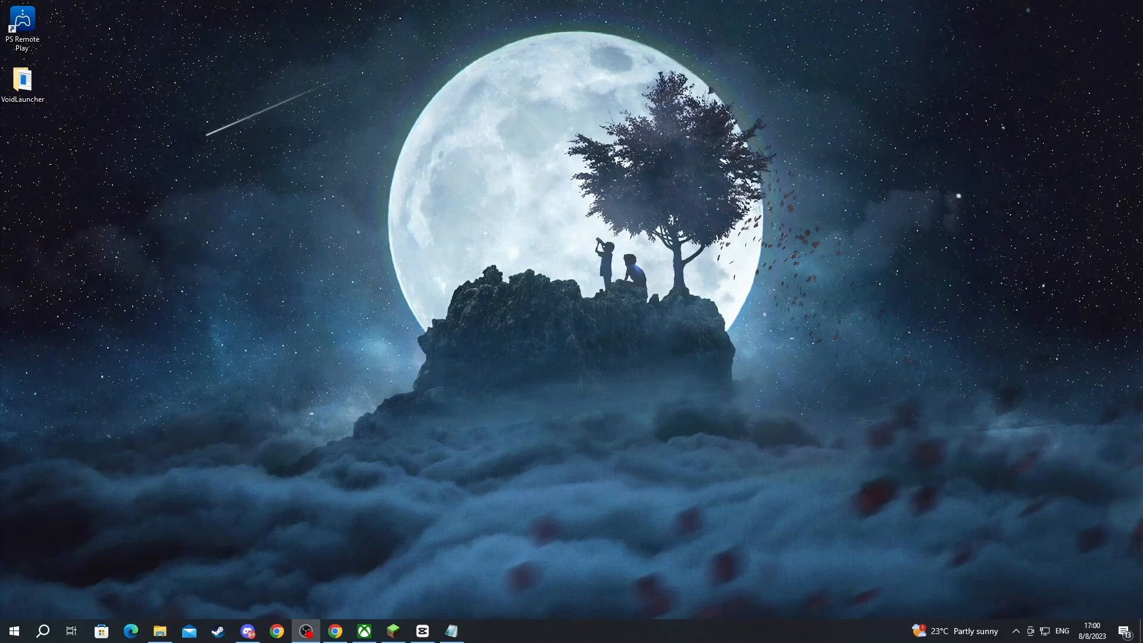
mouse_move(576, 379)
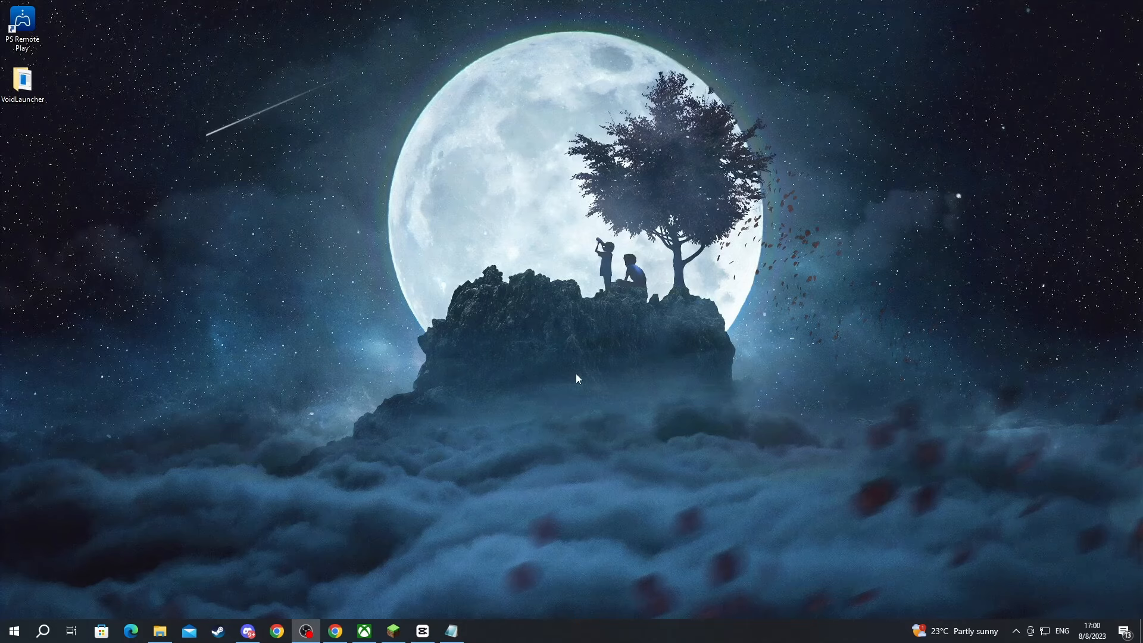
mouse_move(535, 383)
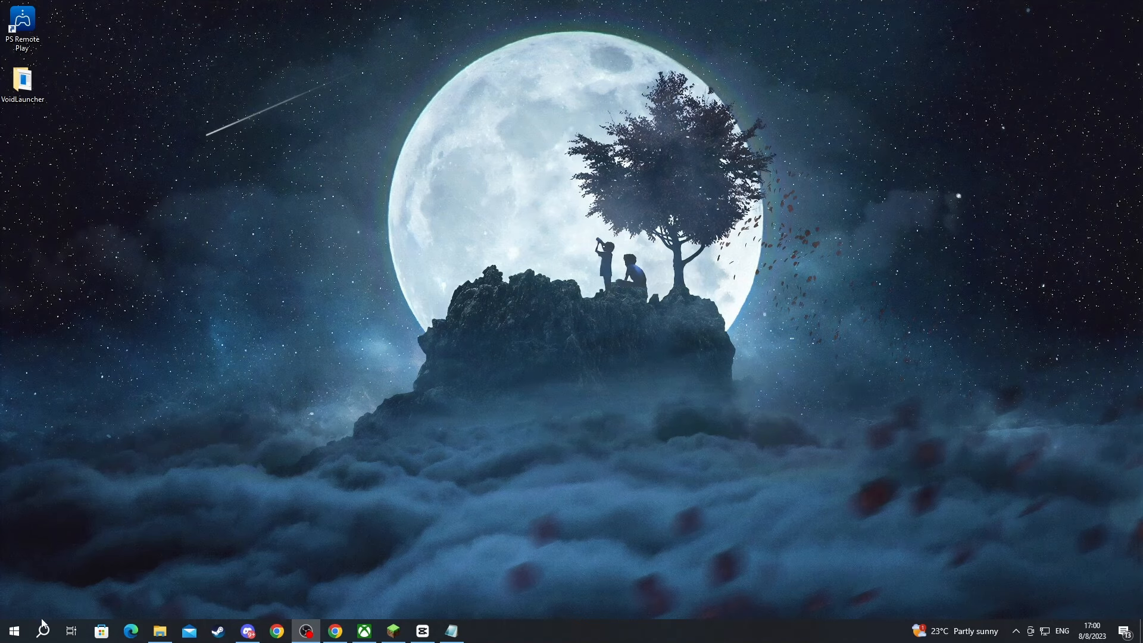
Step: Launch Command Prompt by running cmd from the Run dialog
left_click(44, 631)
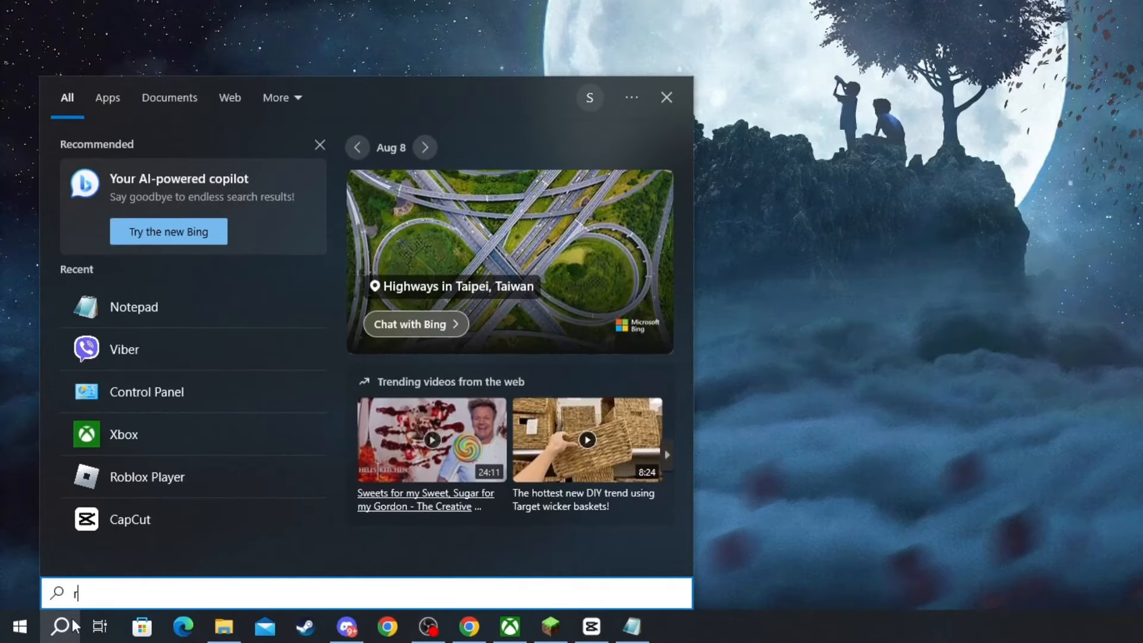
type("un")
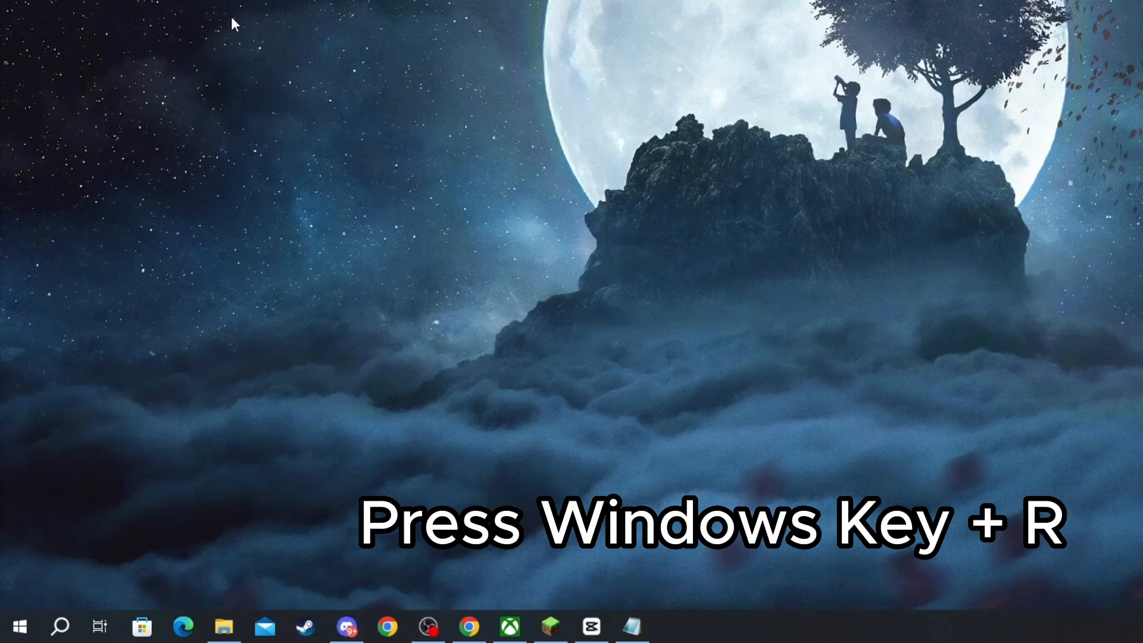
key("Win+r")
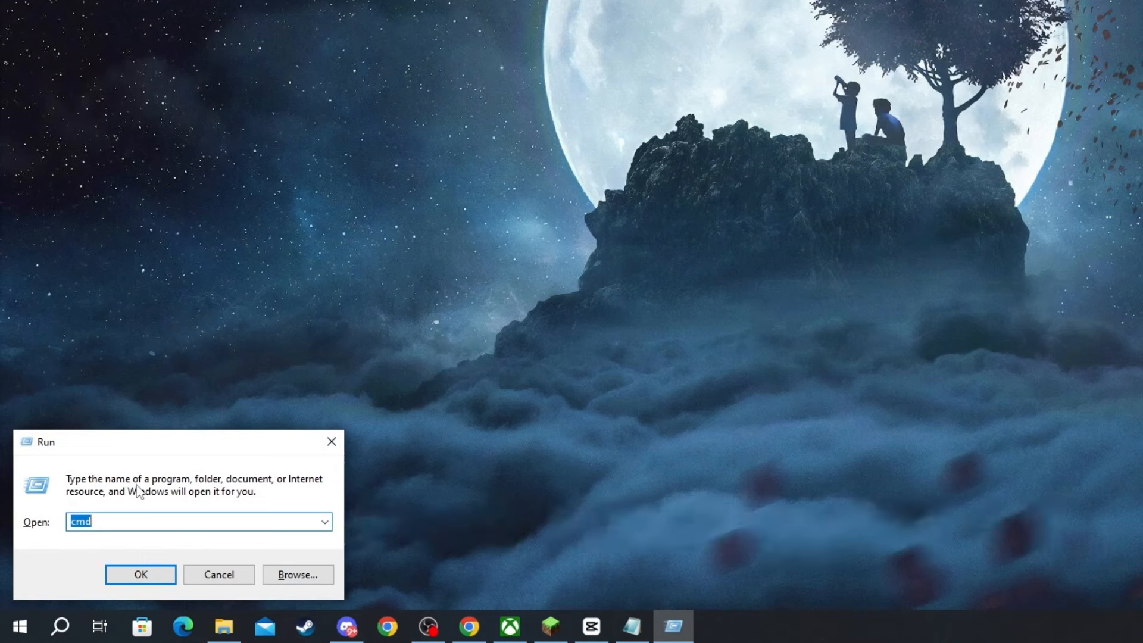
left_click(140, 574)
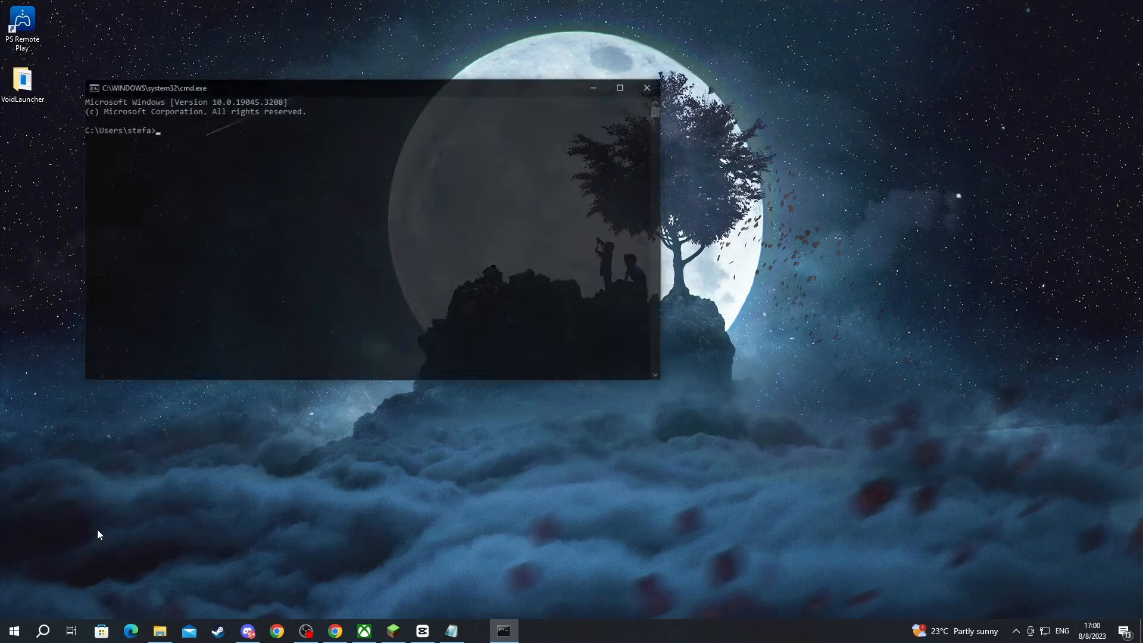
Step: Run ipconfig to read the IPv4 address, then switch back to Minecraft
left_click(618, 87)
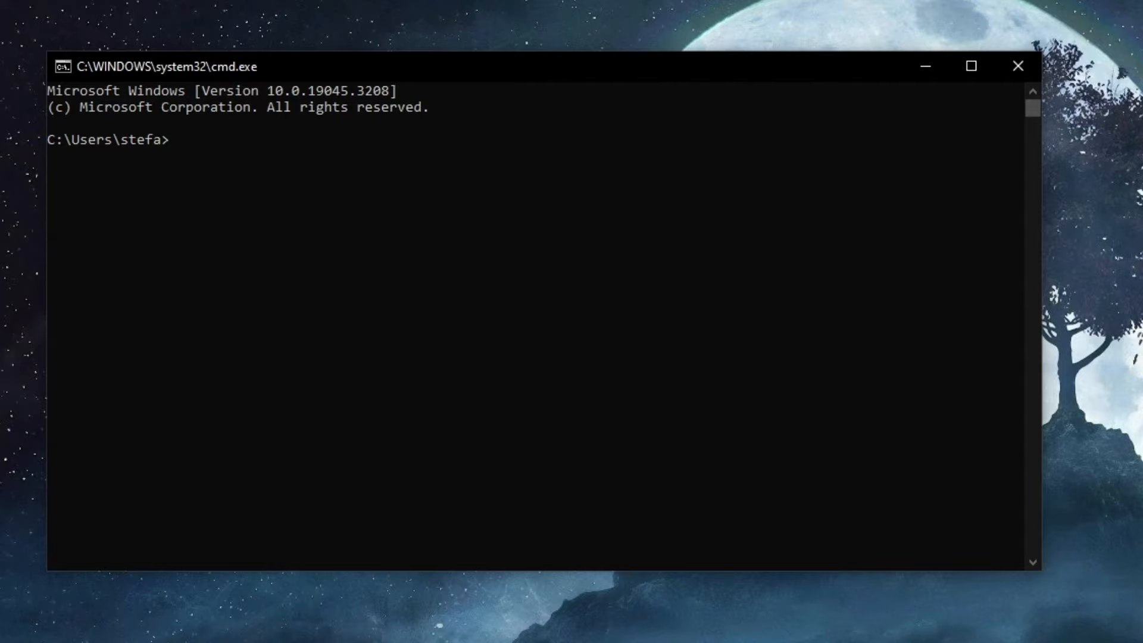
type("ipconfi")
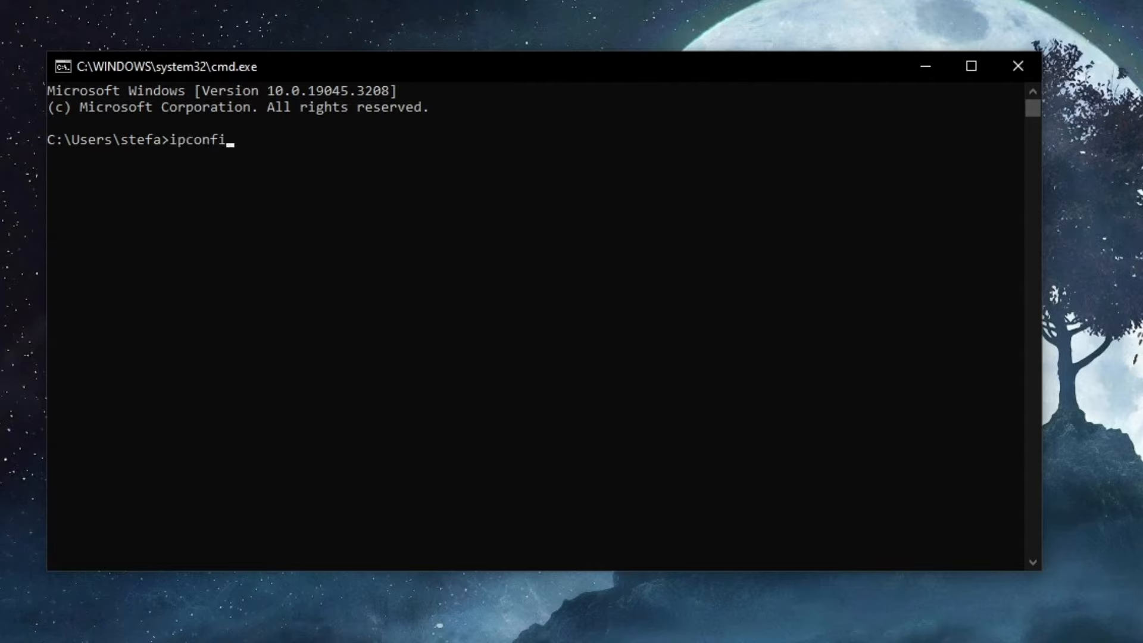
key("Enter")
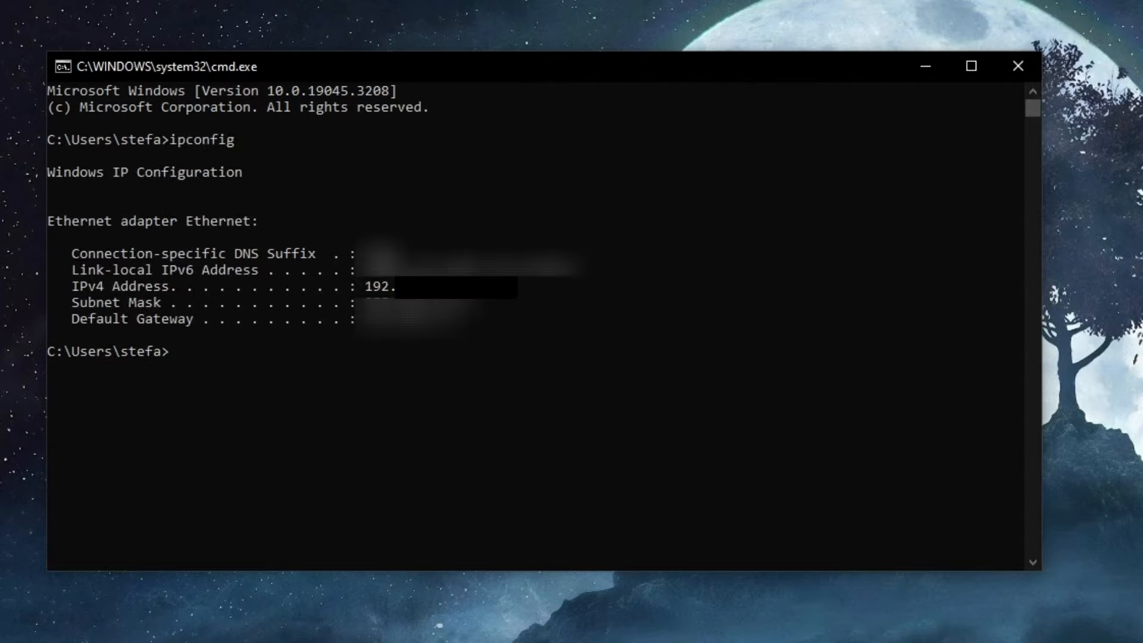
left_click(82, 287)
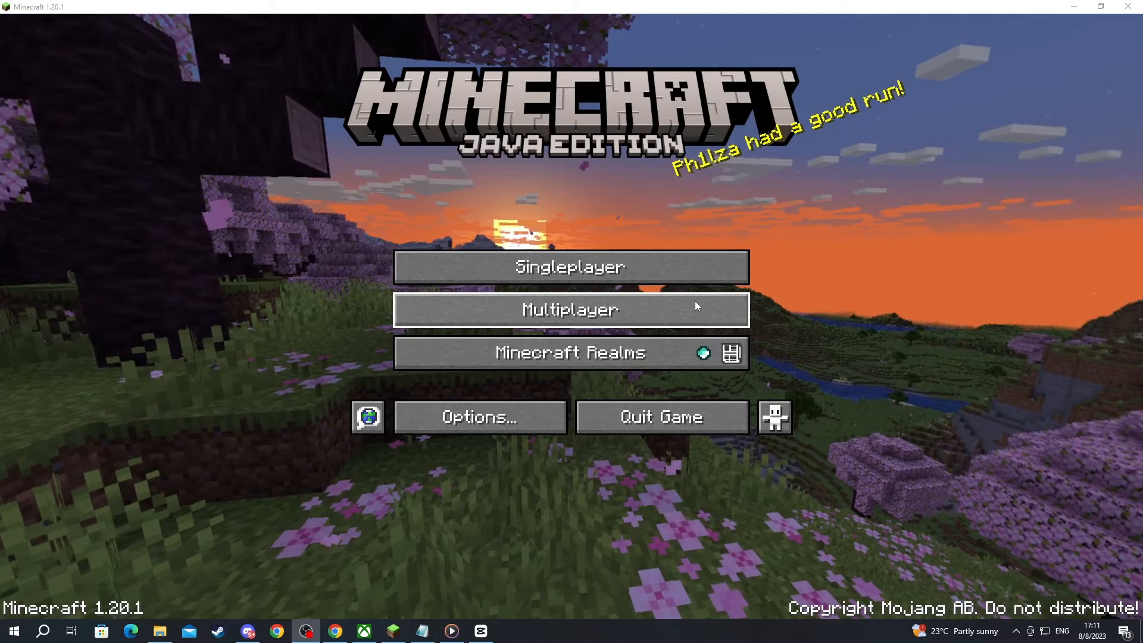
Step: Open Multiplayer Direct Connection and enter 192.168.1.3 followed by a colon and the LAN port
left_click(571, 309)
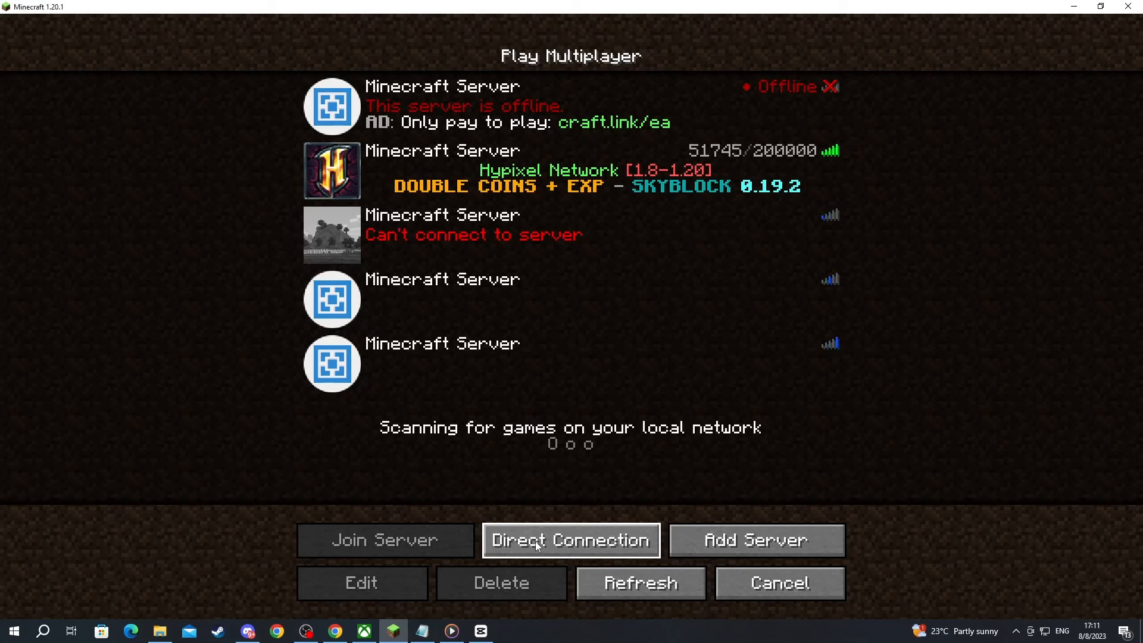
left_click(571, 540)
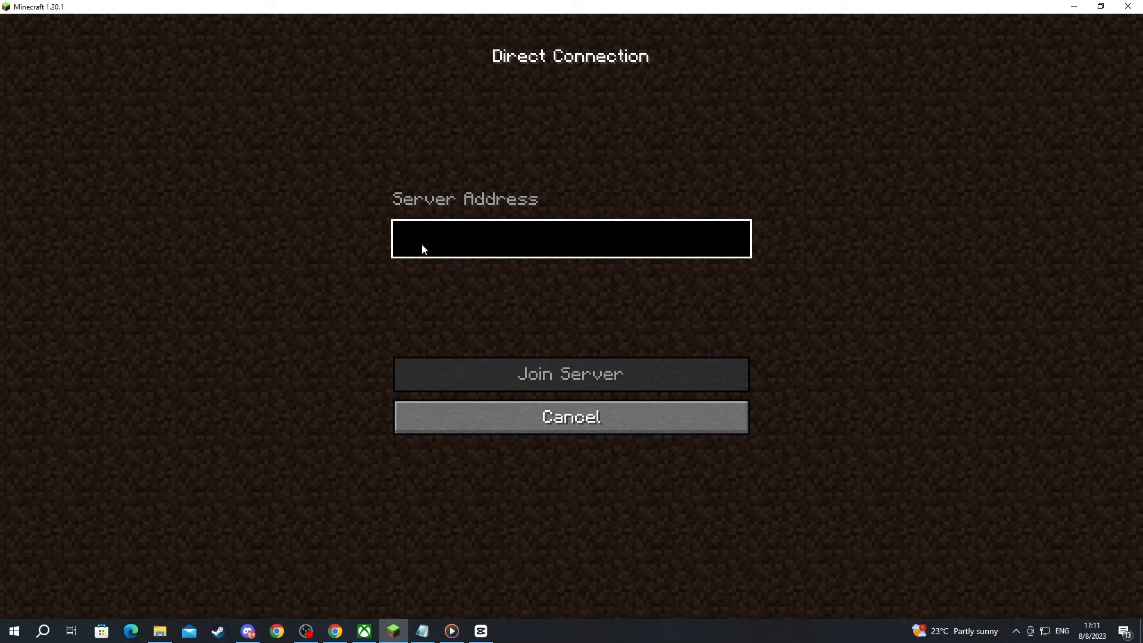
type("192.168.1.3")
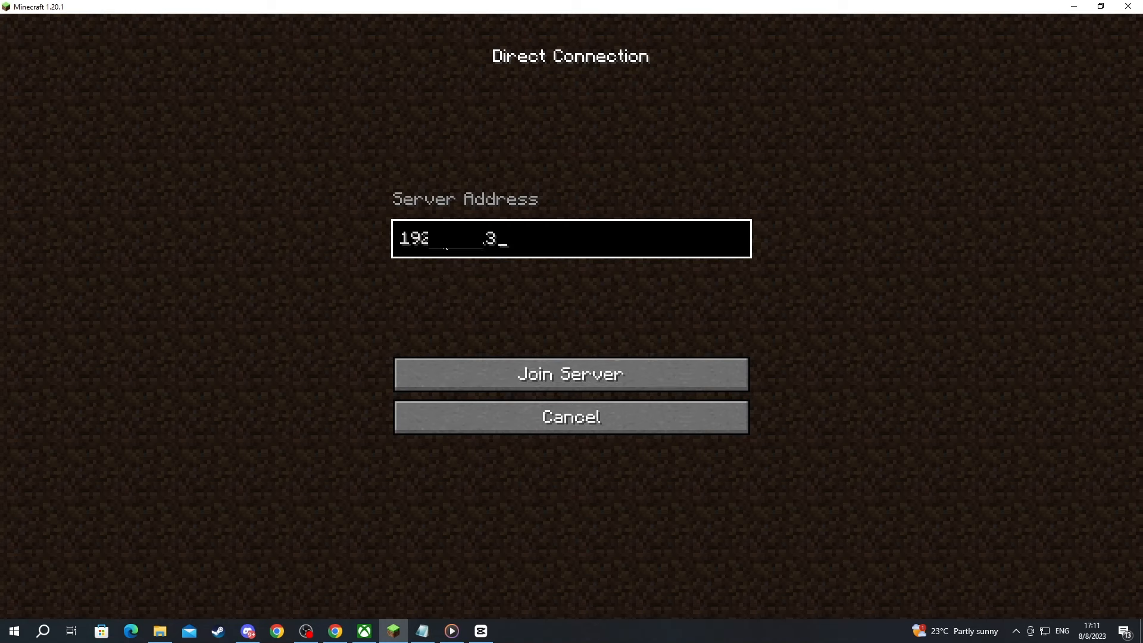
type(":")
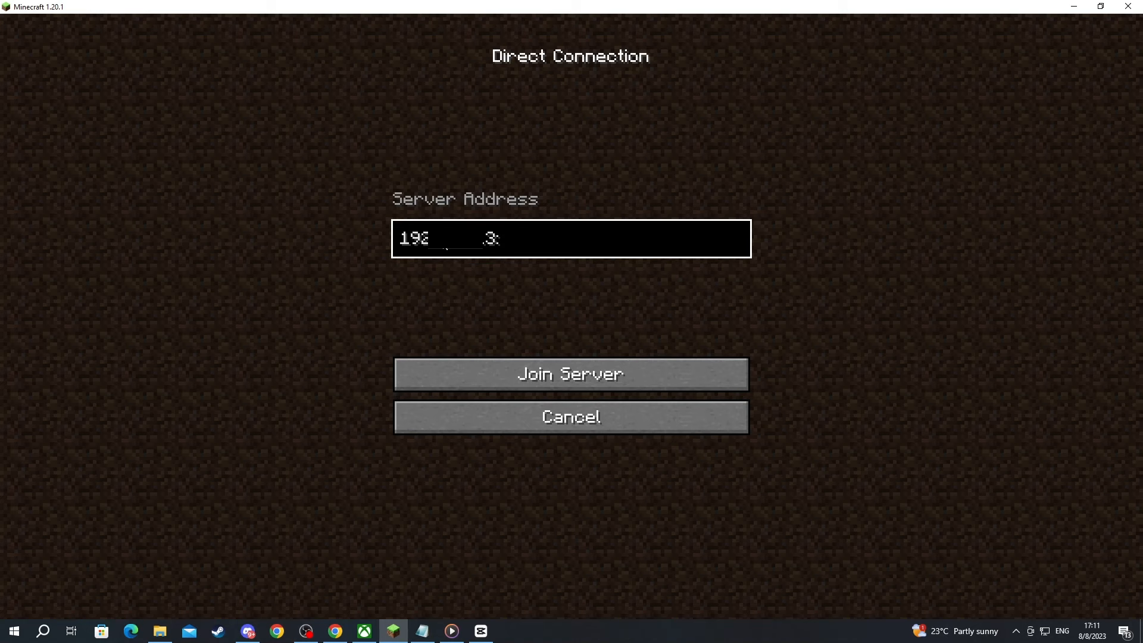
type("547")
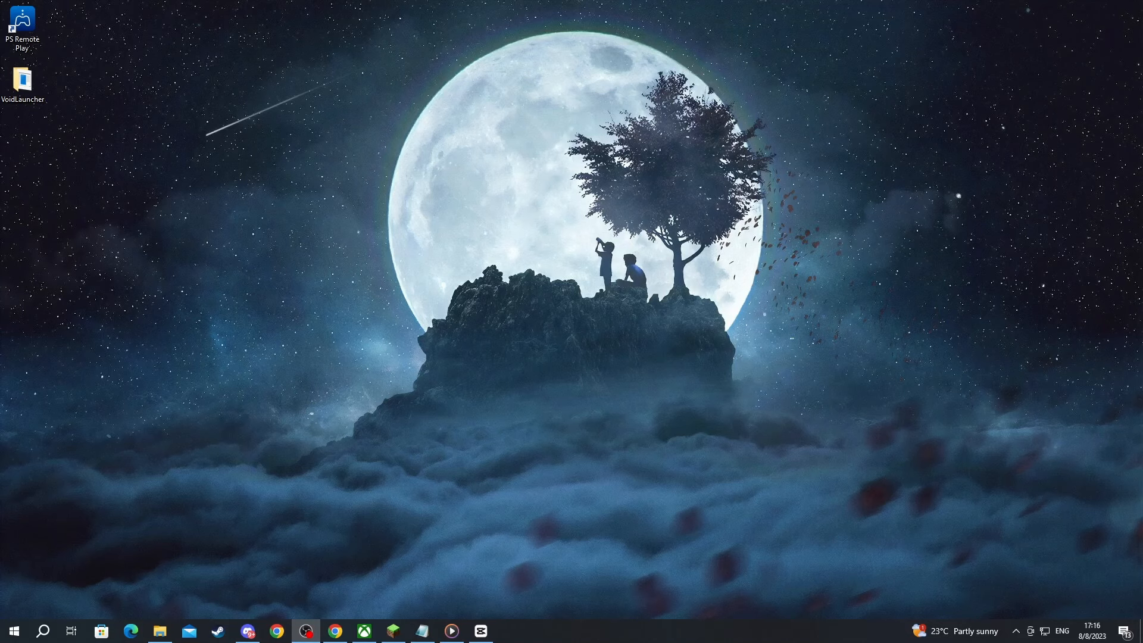
mouse_move(501, 403)
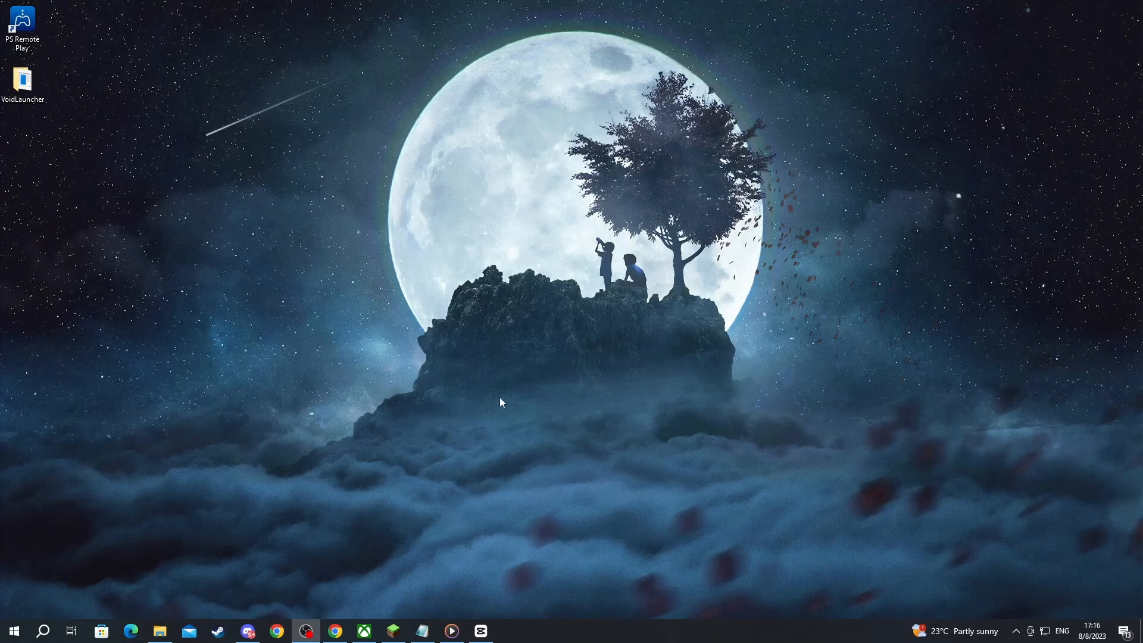
mouse_move(197, 379)
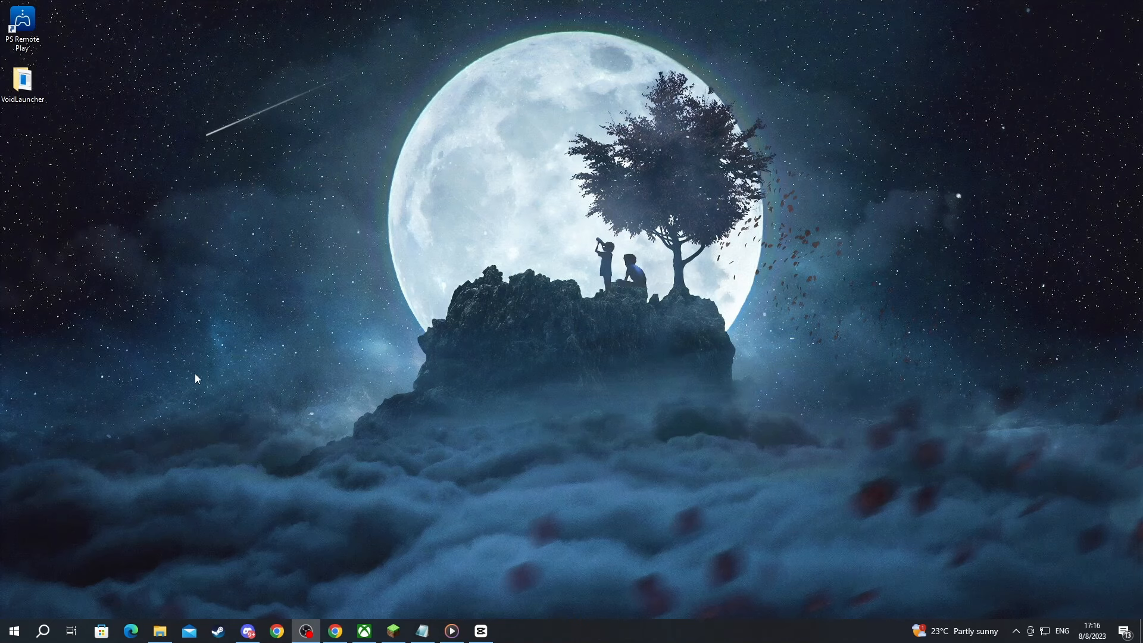
mouse_move(40, 614)
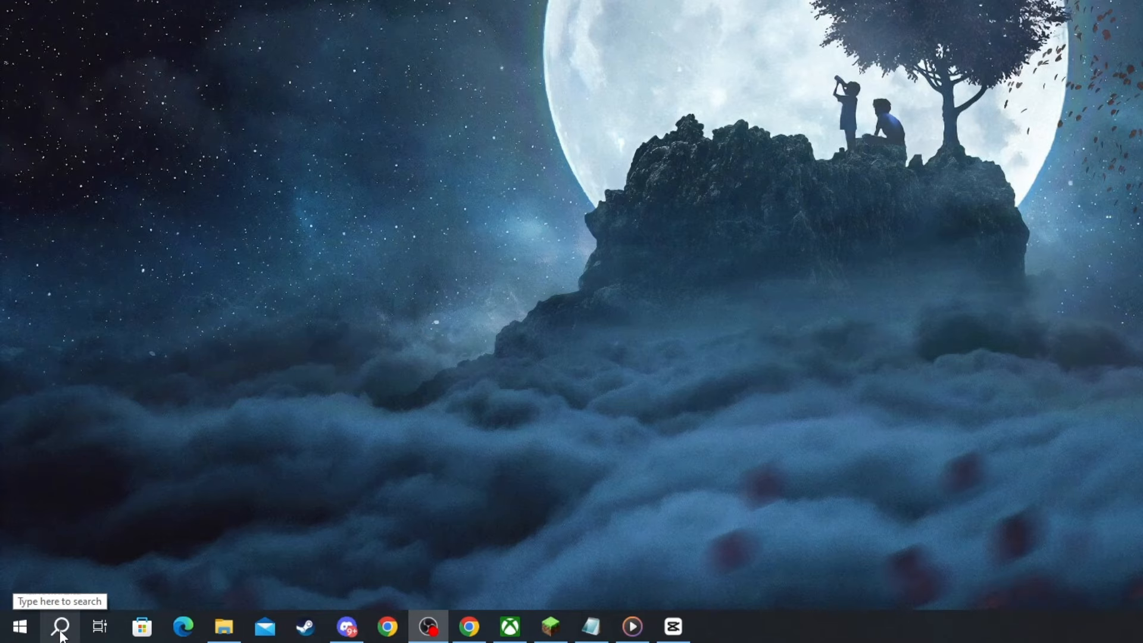
Step: Search for 'firewall' and open Firewall & network protection
left_click(59, 627)
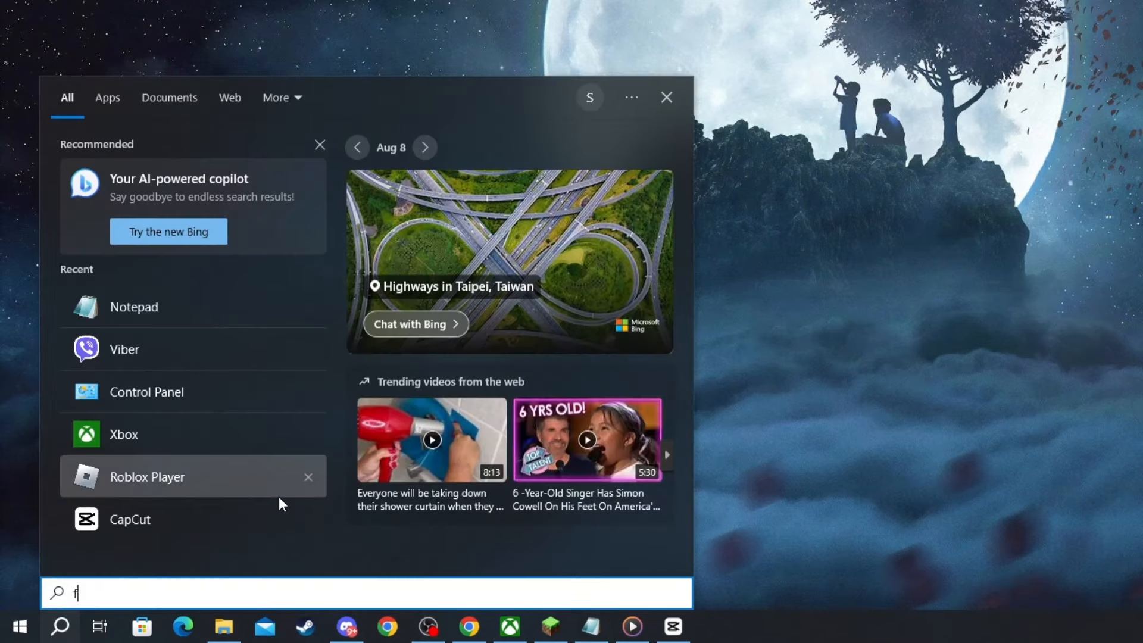
type("irewall")
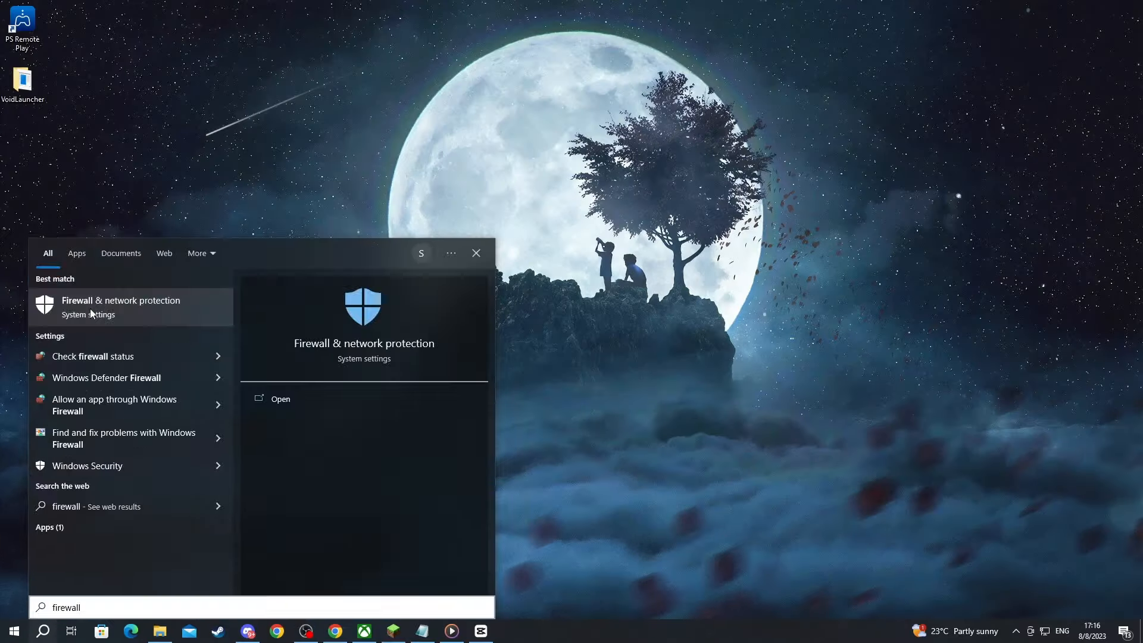
left_click(120, 307)
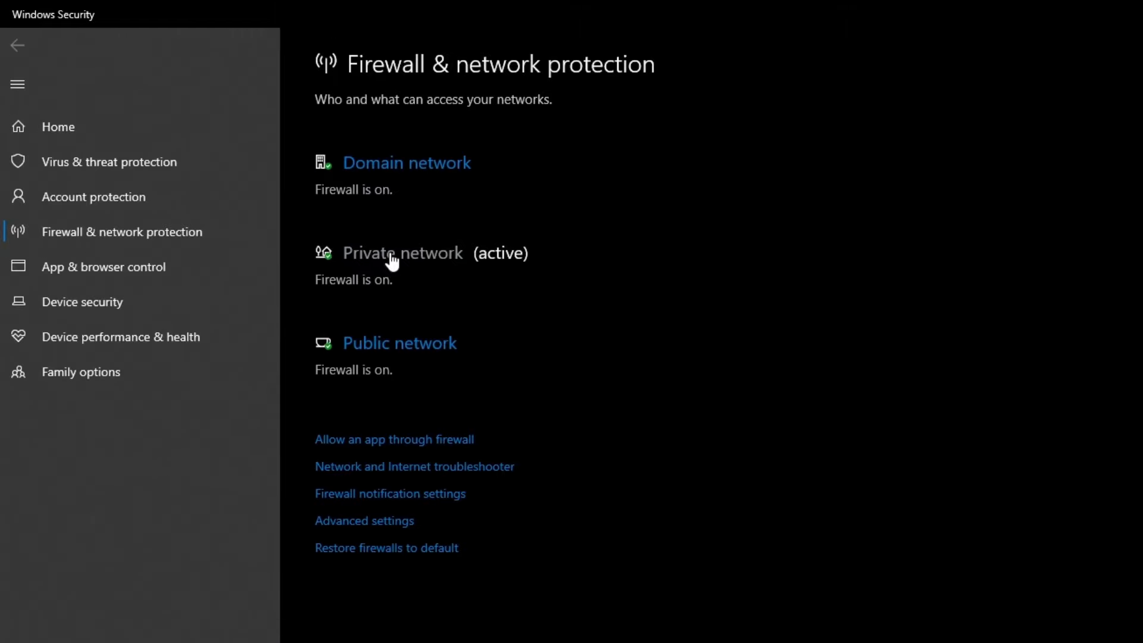
Step: Switch Microsoft Defender Firewall off for the active private network
left_click(402, 253)
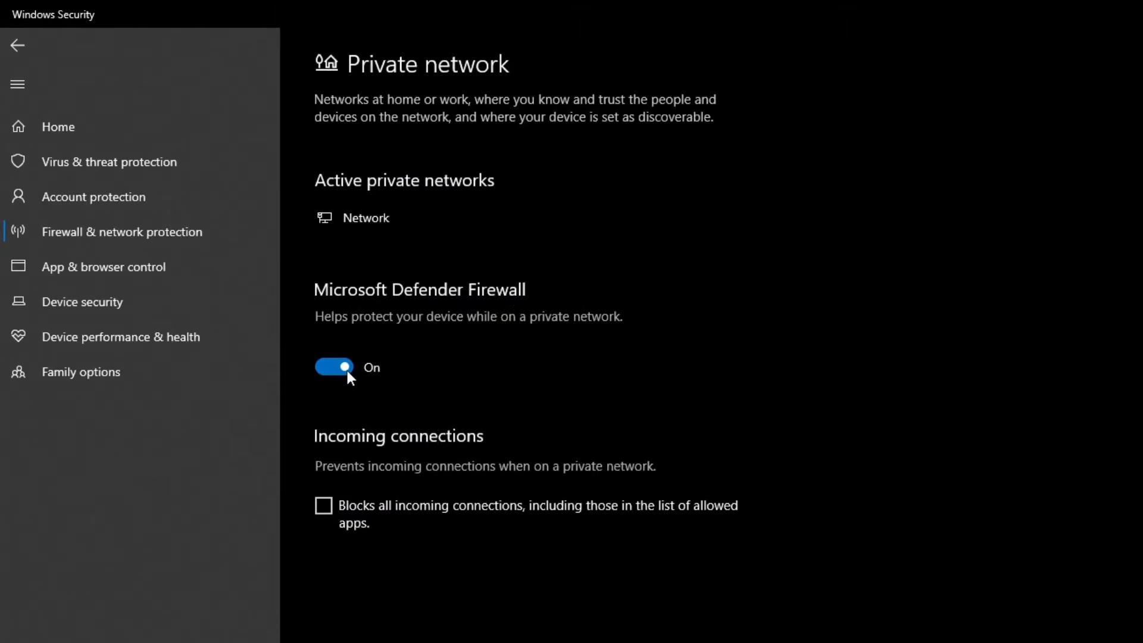
left_click(334, 366)
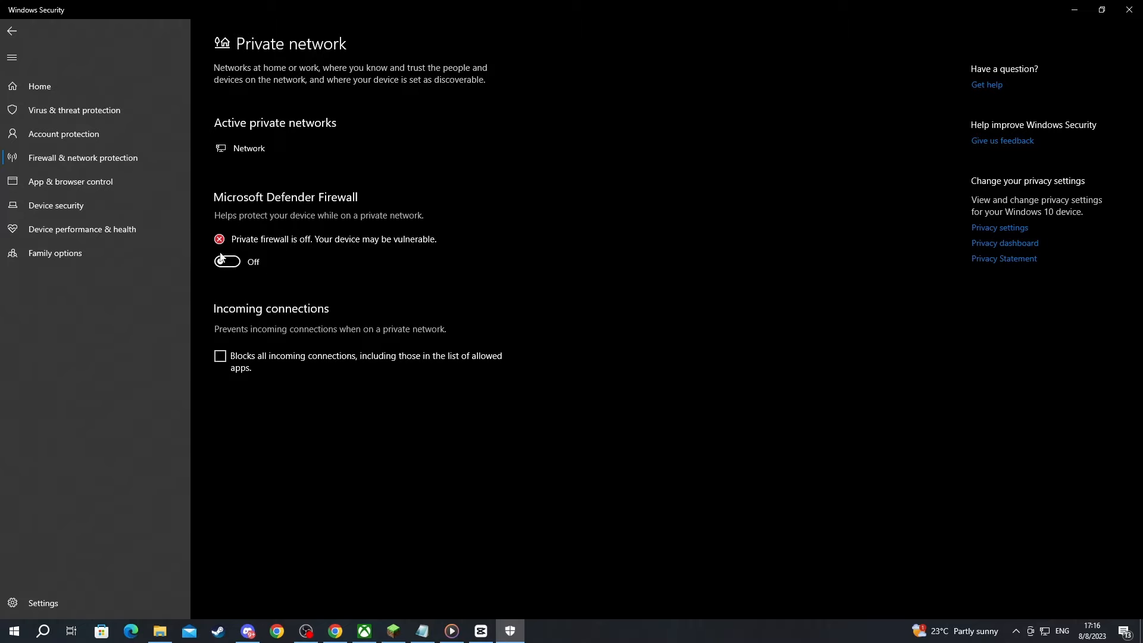
mouse_move(261, 272)
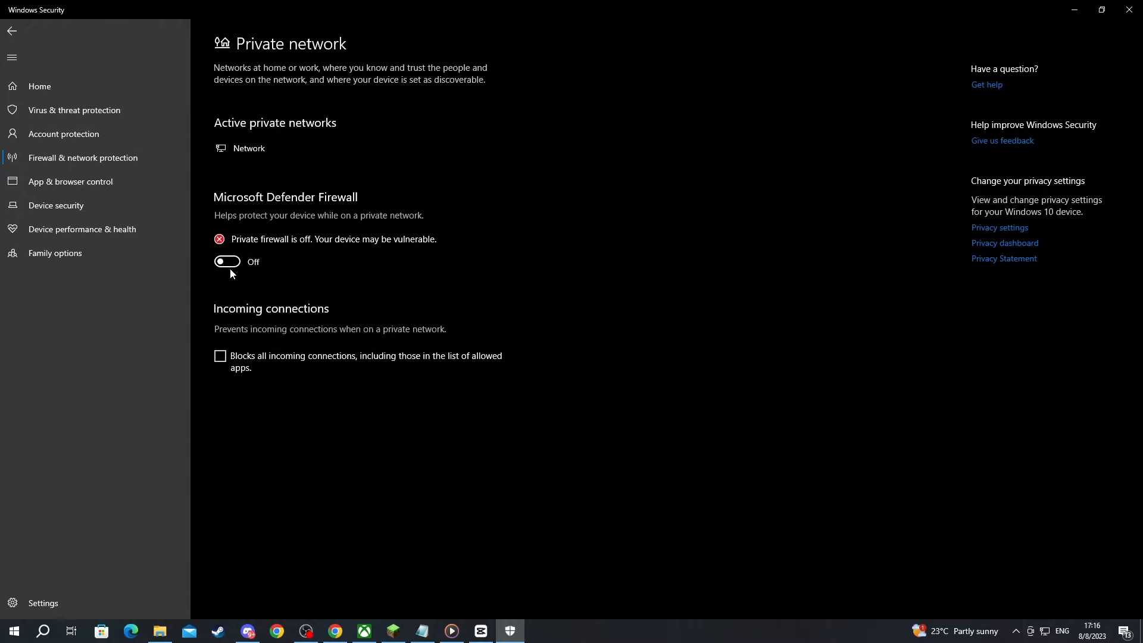
mouse_move(223, 264)
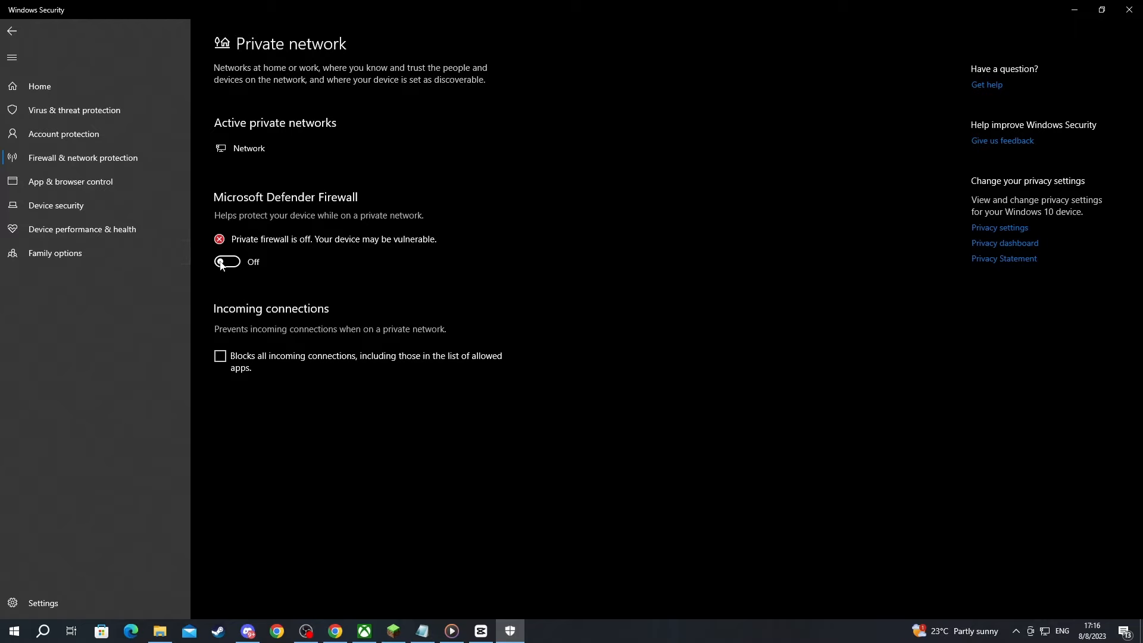
mouse_move(227, 267)
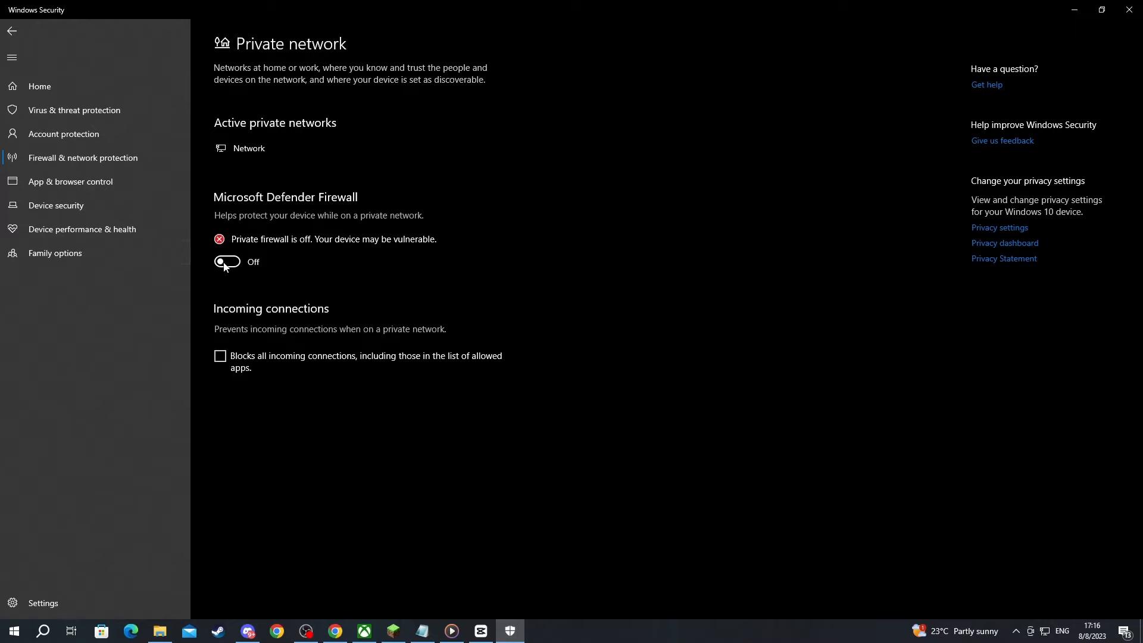
Step: Go back to the Firewall & network protection overview
left_click(11, 32)
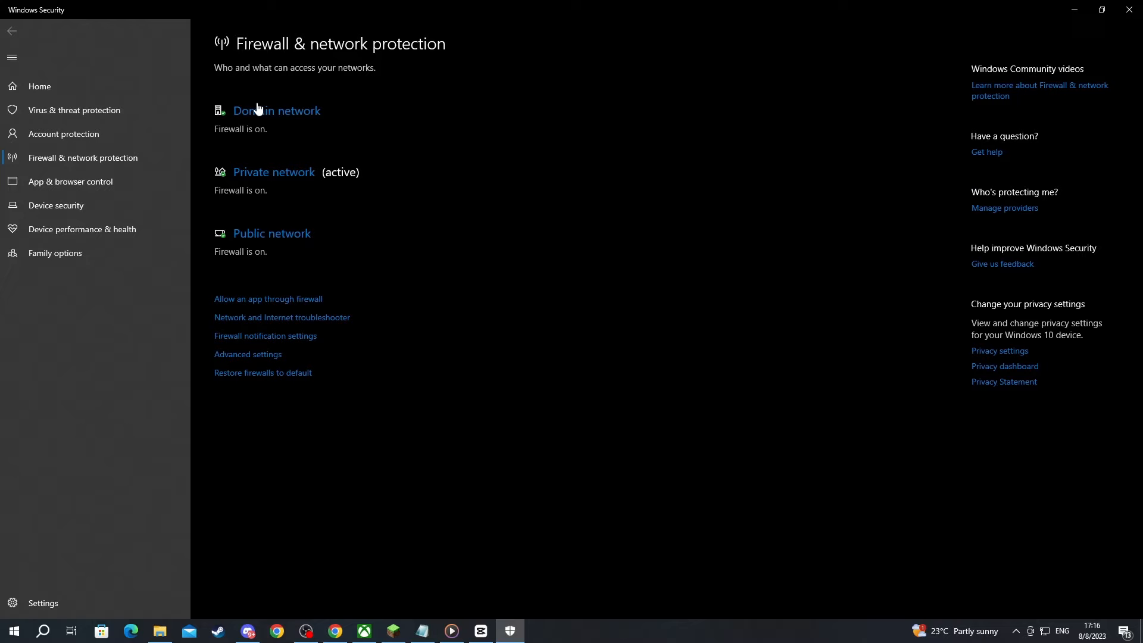
mouse_move(216, 309)
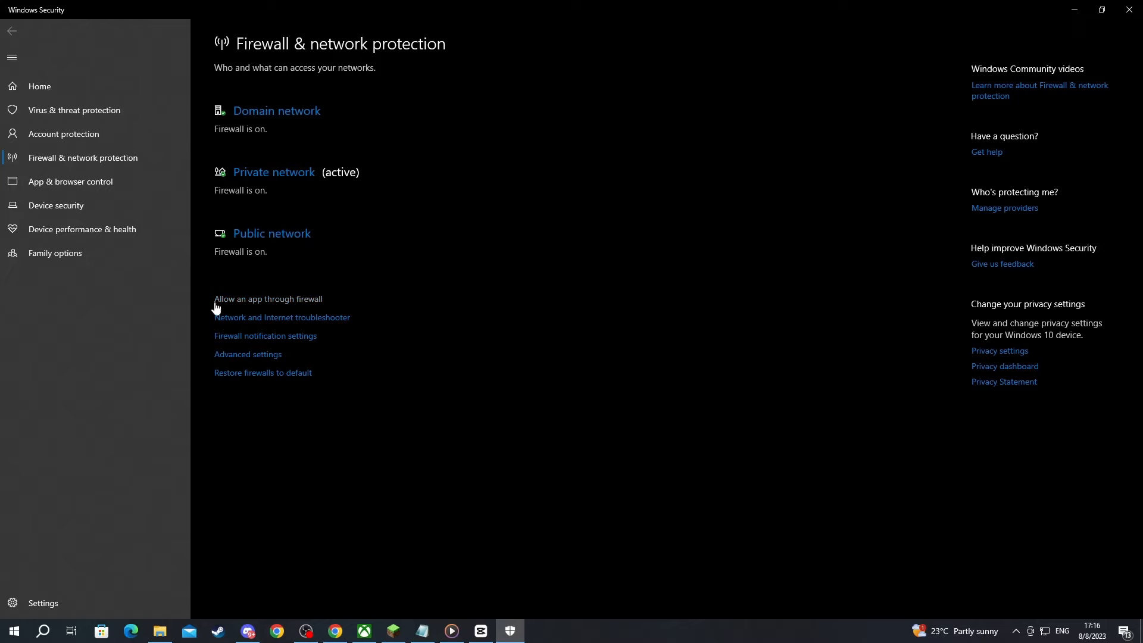
mouse_move(247, 307)
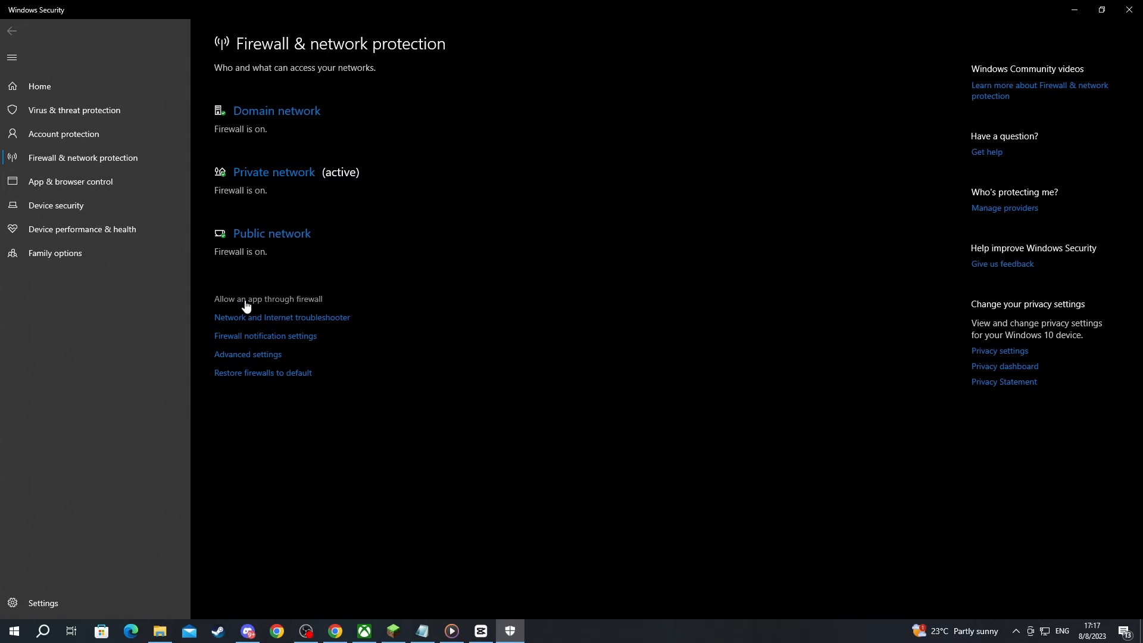
Step: Allow Java and javaw through the firewall on private networks, save, and return to Minecraft
left_click(268, 299)
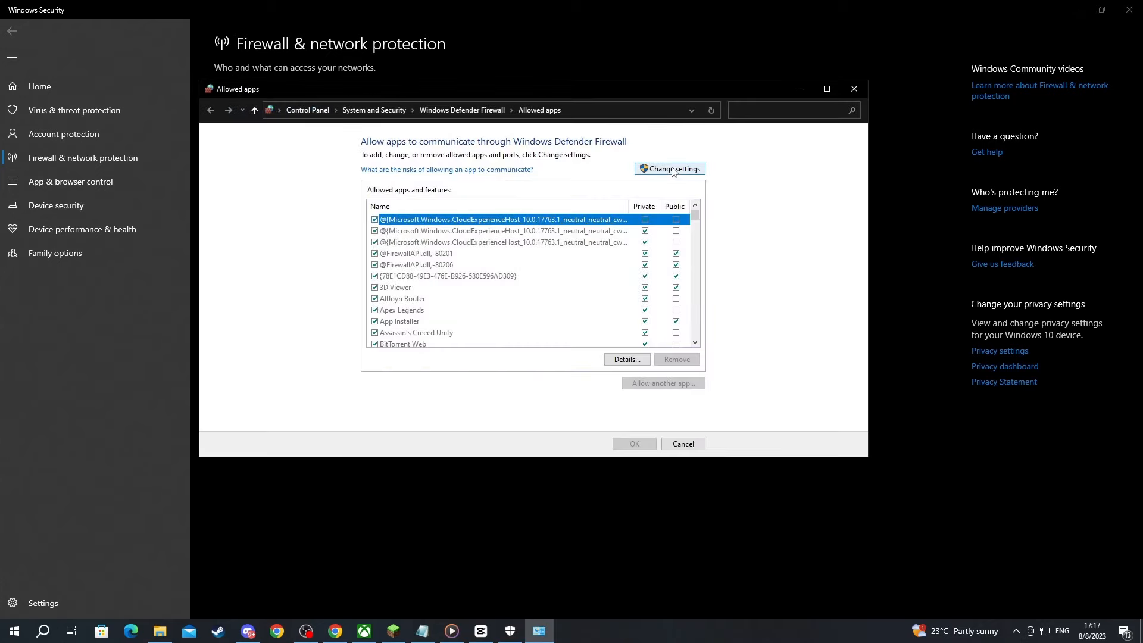
left_click(670, 169)
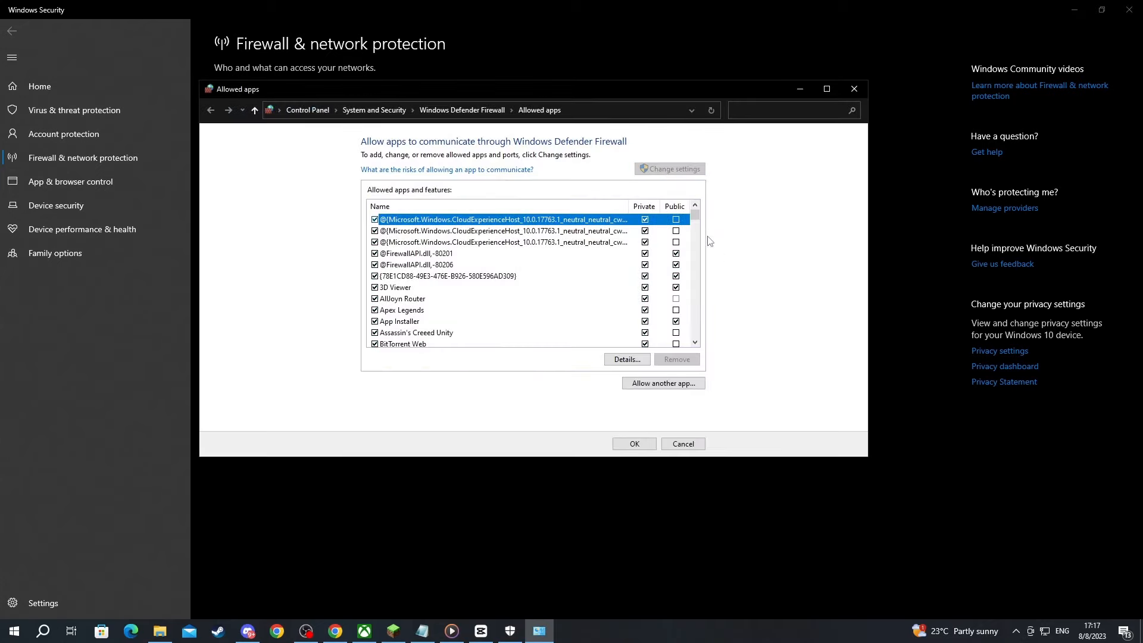
scroll("down", 3)
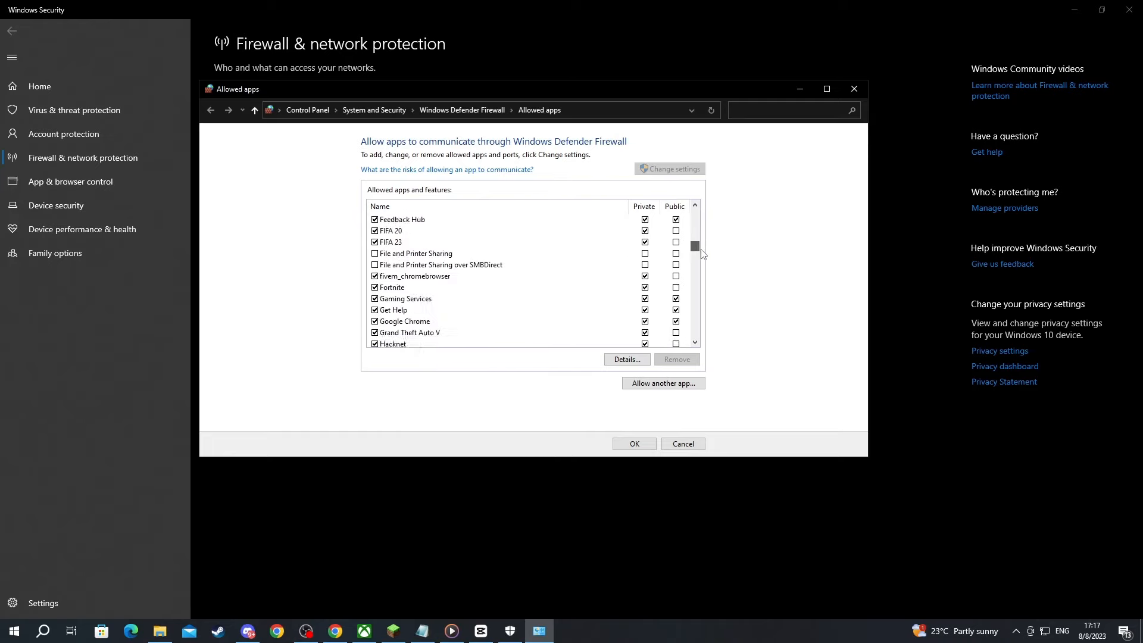
scroll("down", 3)
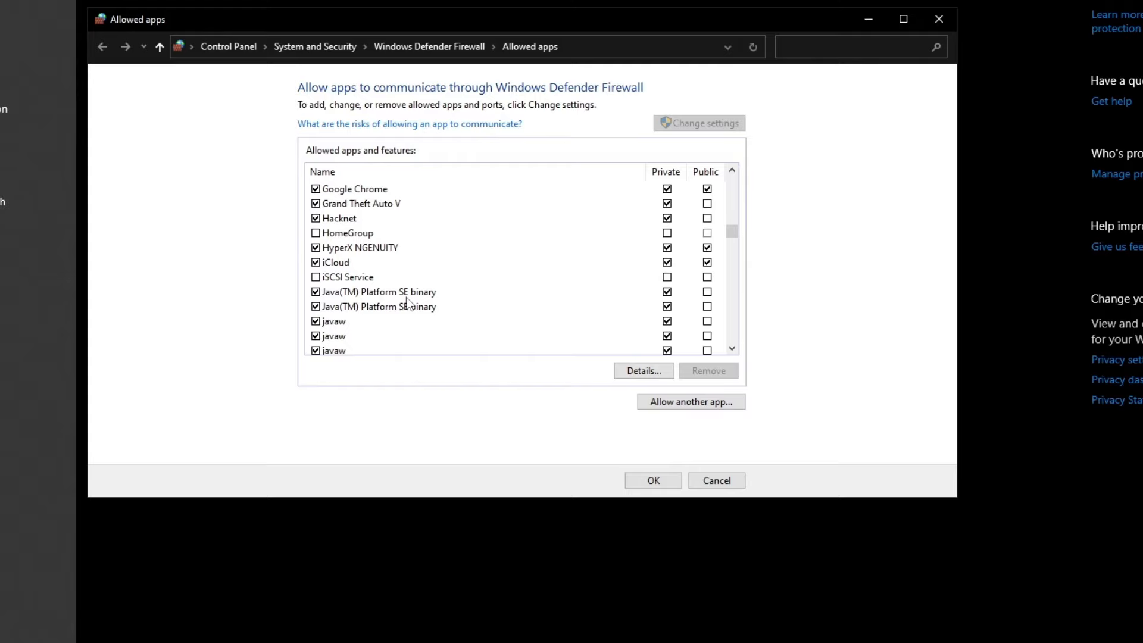
scroll("down", 3)
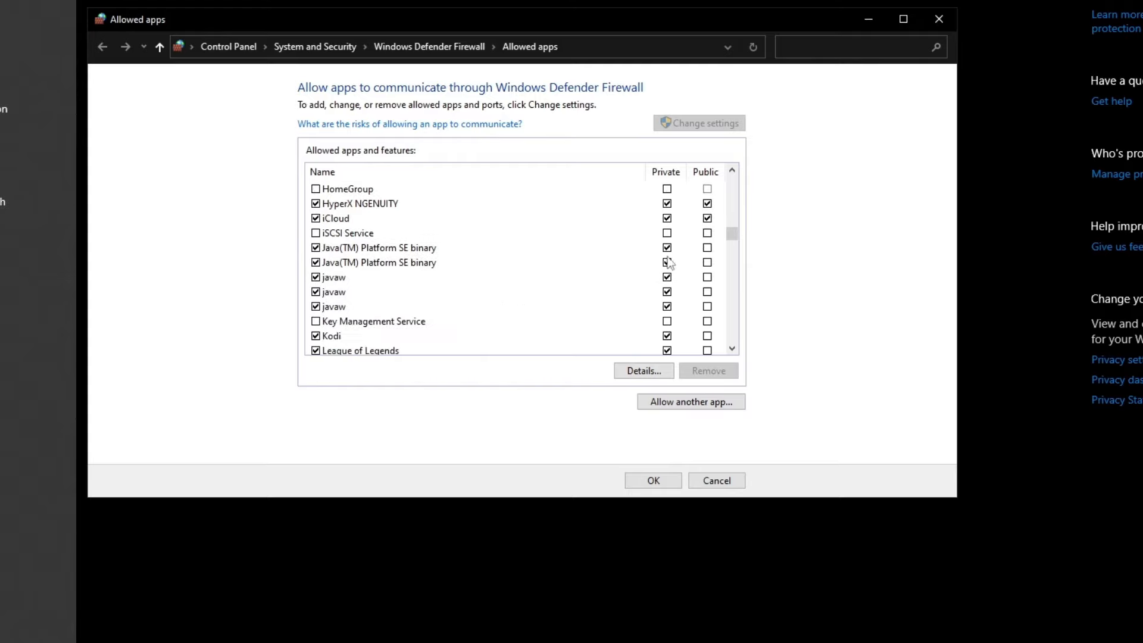
mouse_move(668, 292)
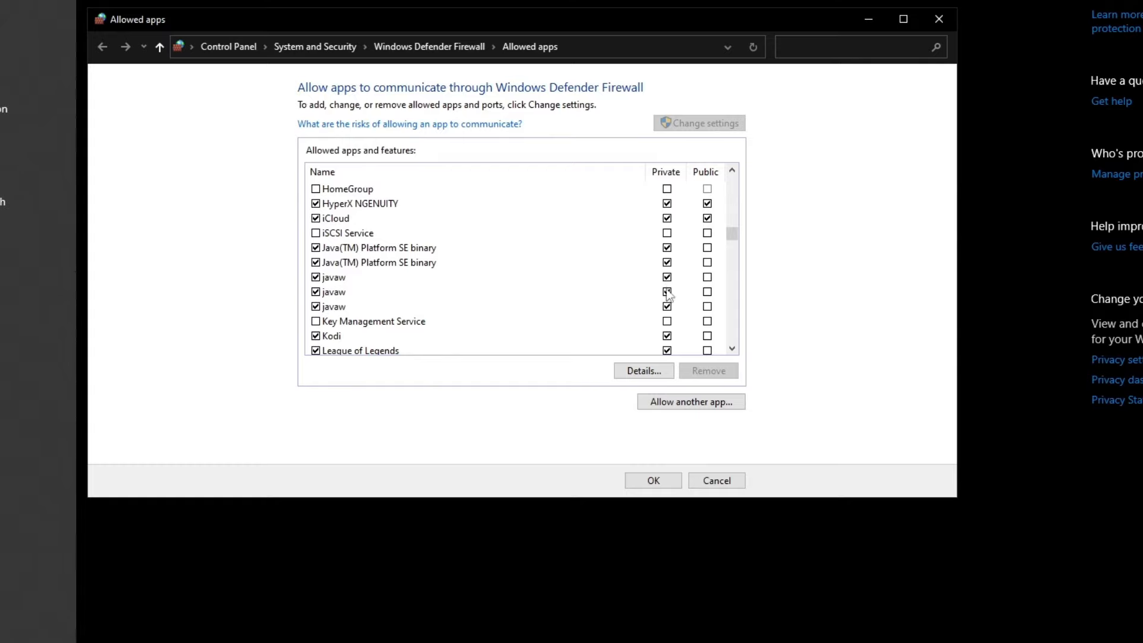
mouse_move(399, 278)
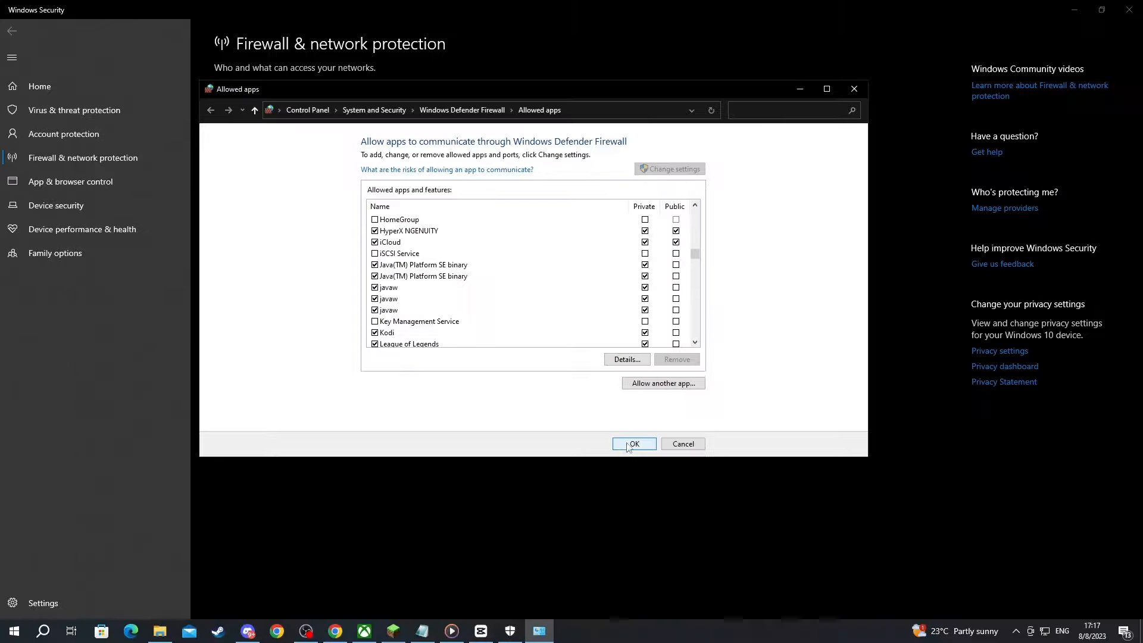
left_click(633, 443)
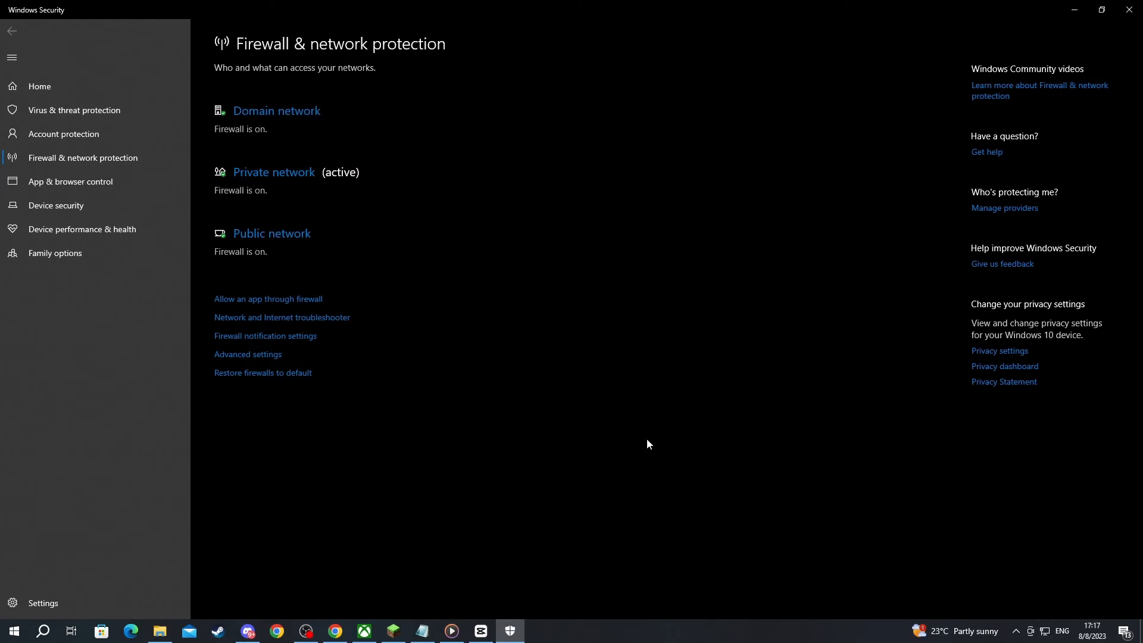
left_click(393, 630)
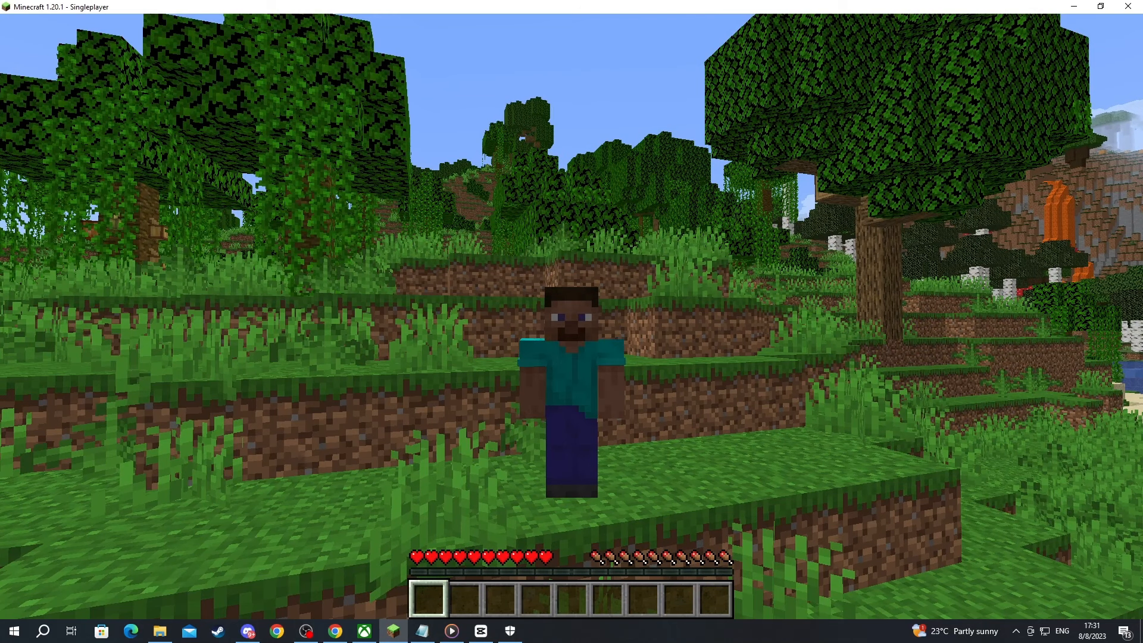